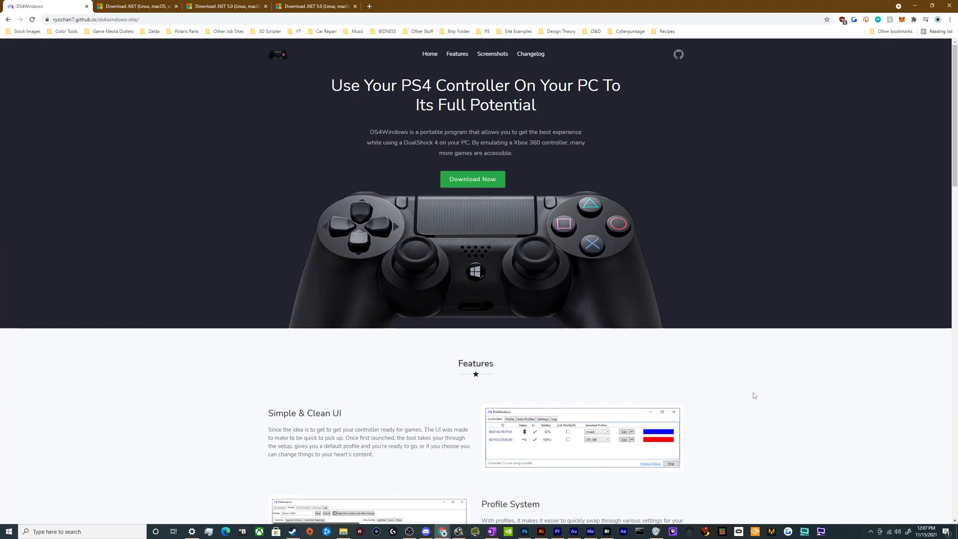
mouse_move(755, 411)
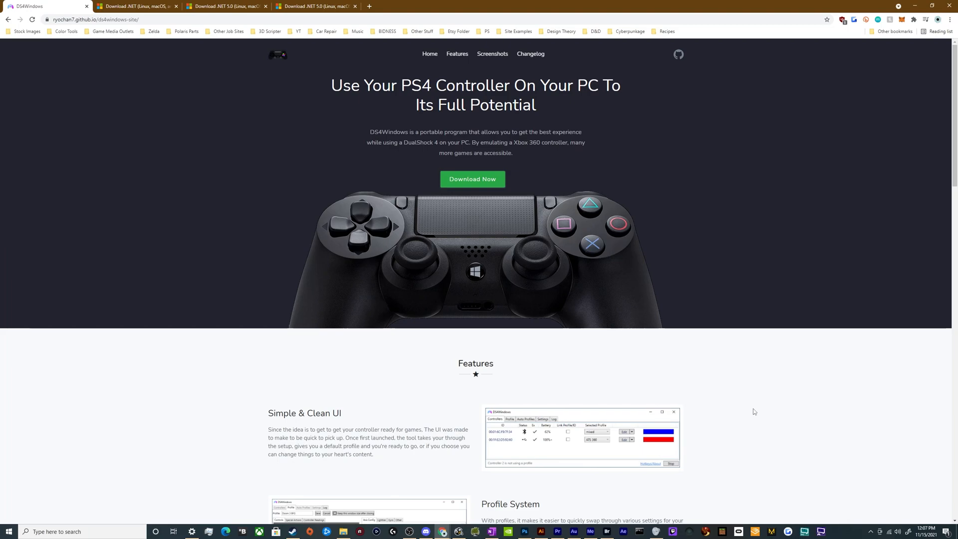
mouse_move(751, 409)
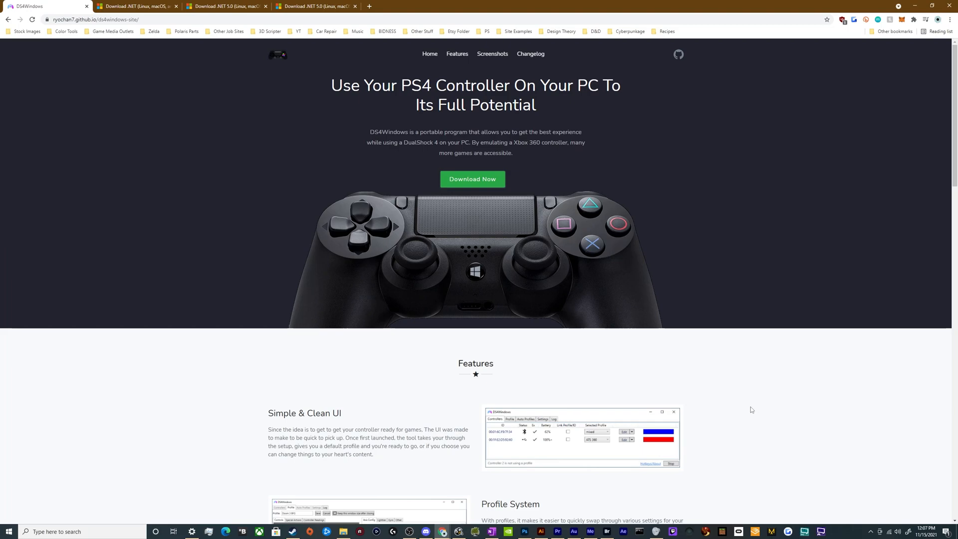
mouse_move(749, 413)
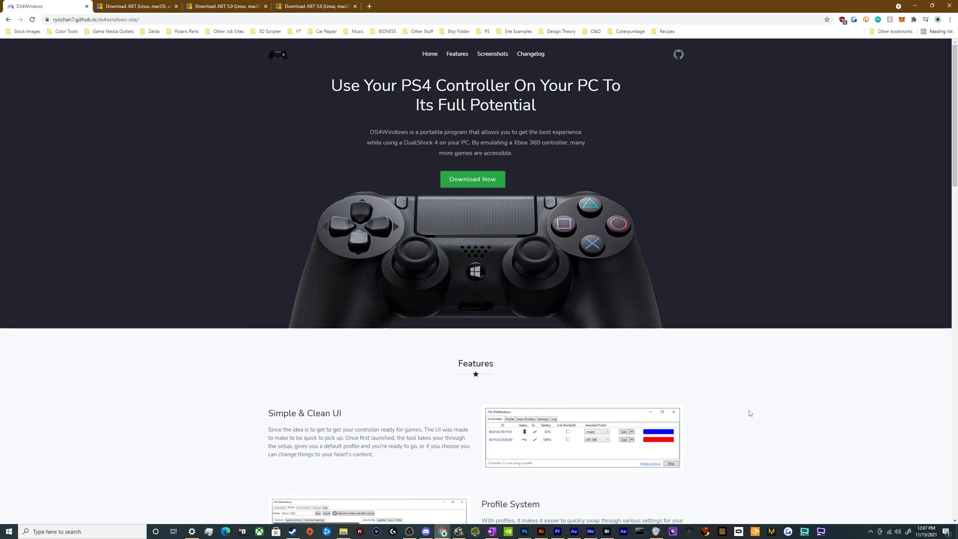
mouse_move(571, 360)
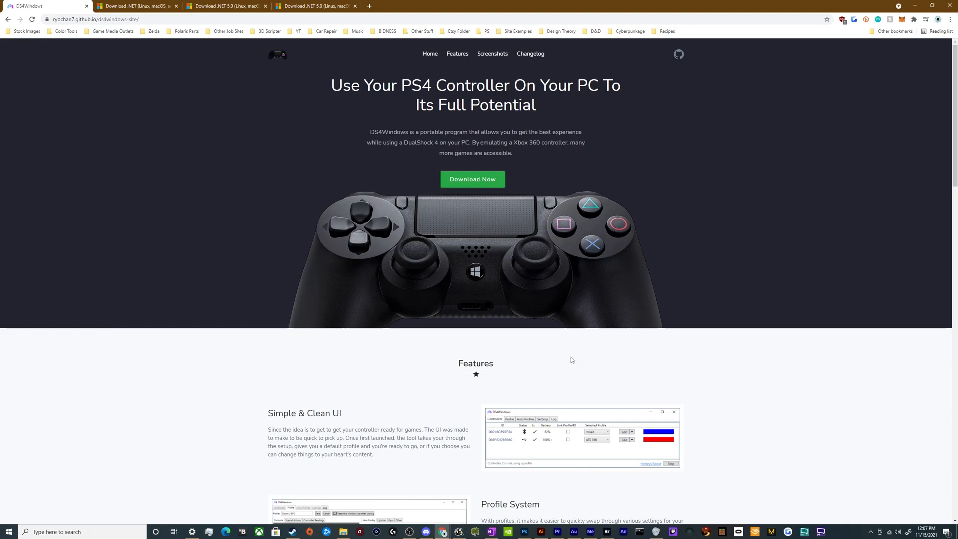
mouse_move(183, 386)
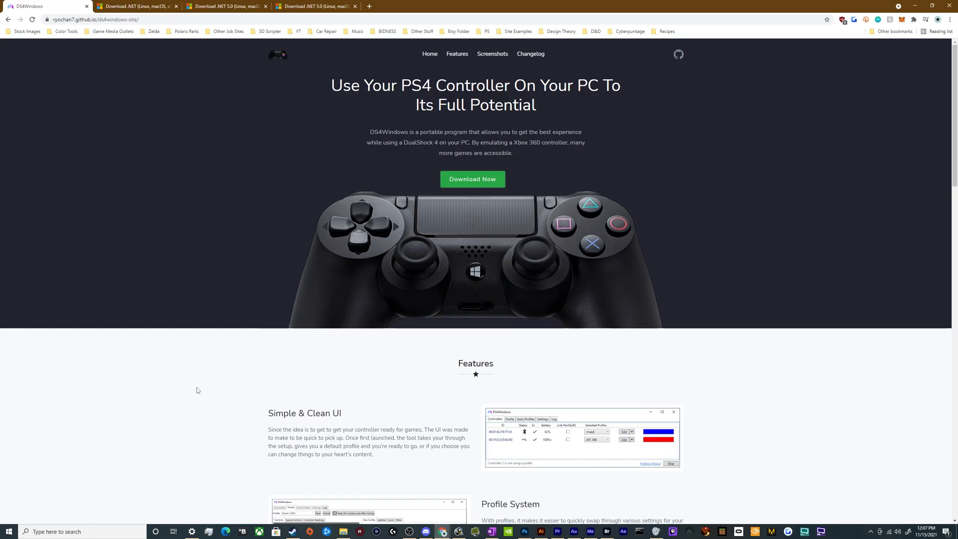
mouse_move(197, 388)
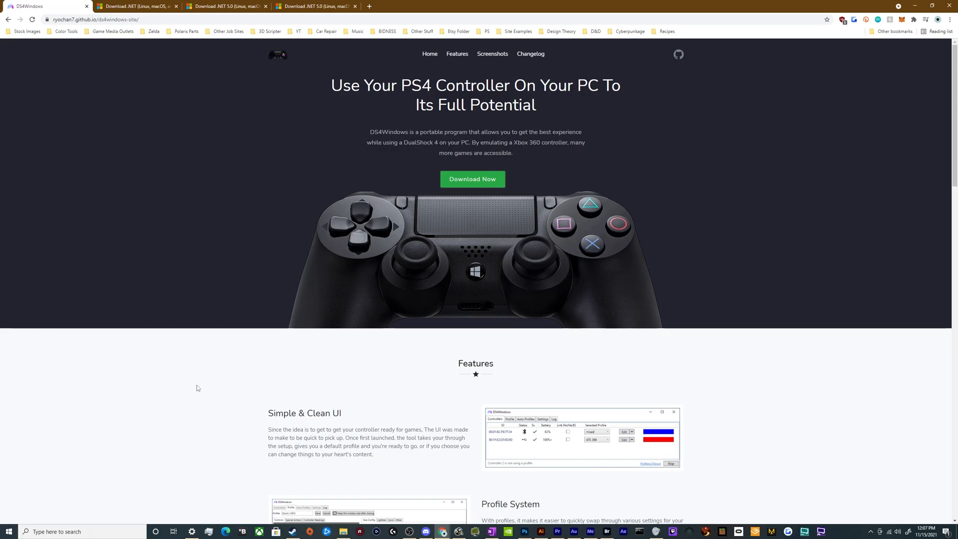
Step: Switch to the Download .NET tab offering .NET 6.0 SDK and Runtime downloads
left_click(136, 6)
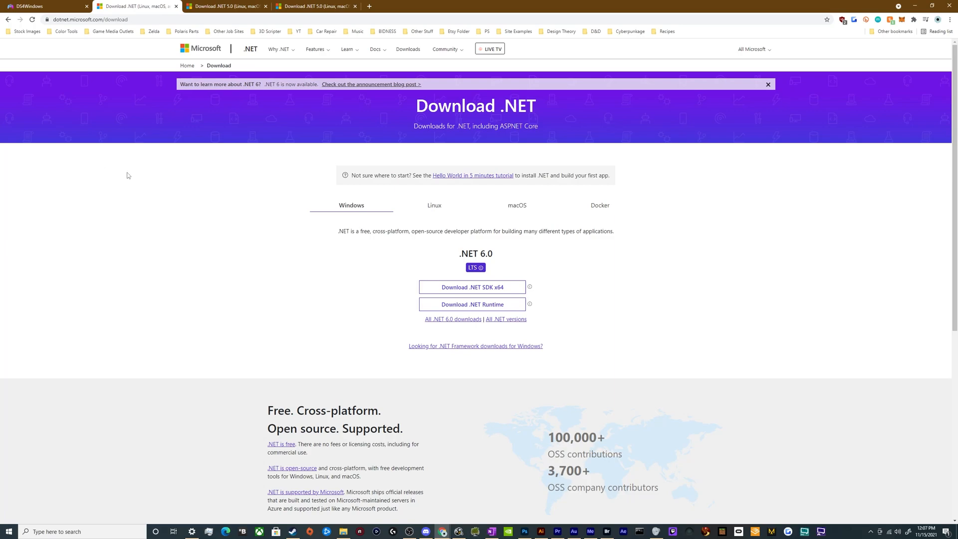
mouse_move(146, 172)
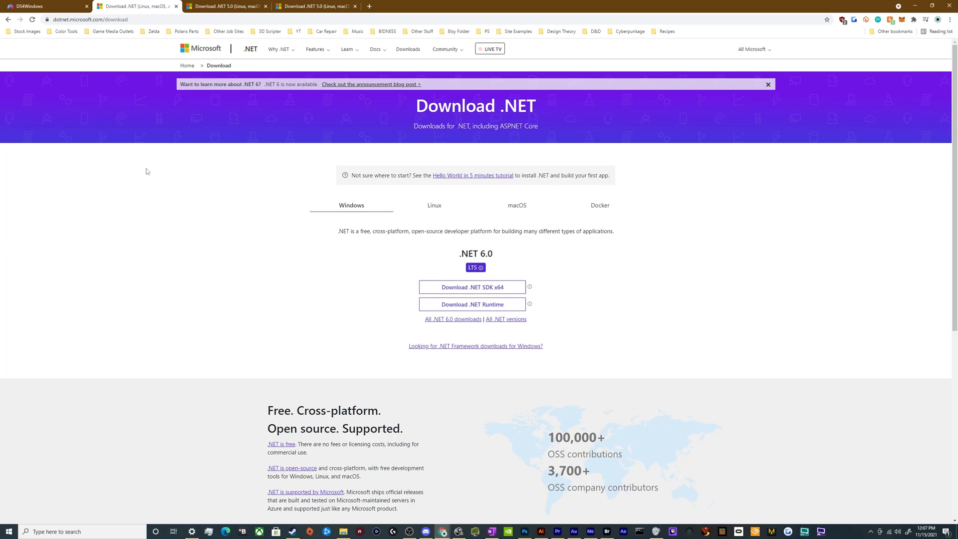
mouse_move(272, 195)
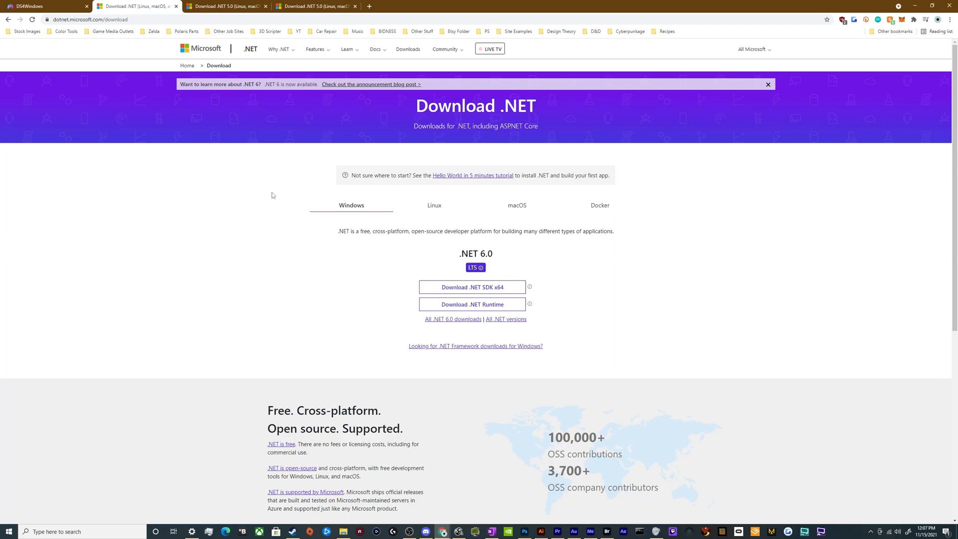
mouse_move(358, 280)
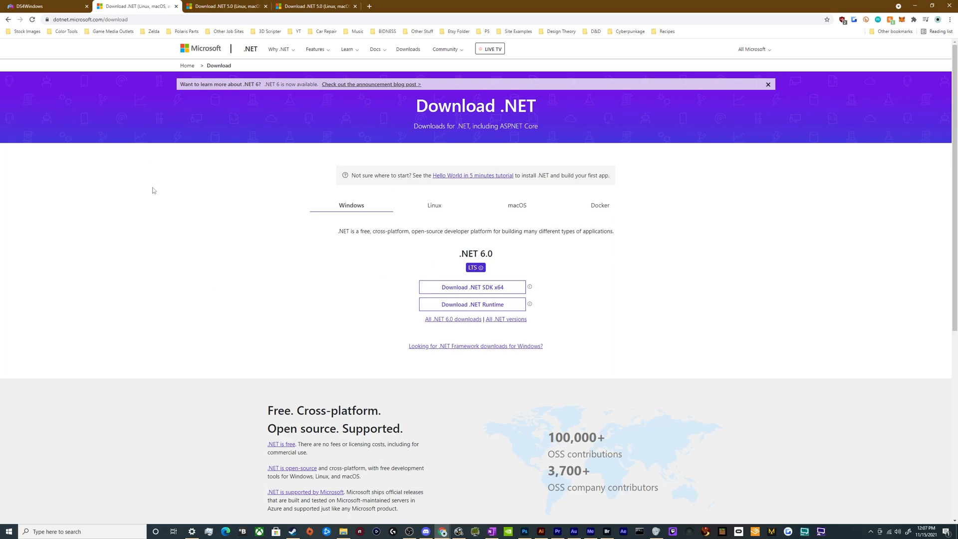
mouse_move(163, 190)
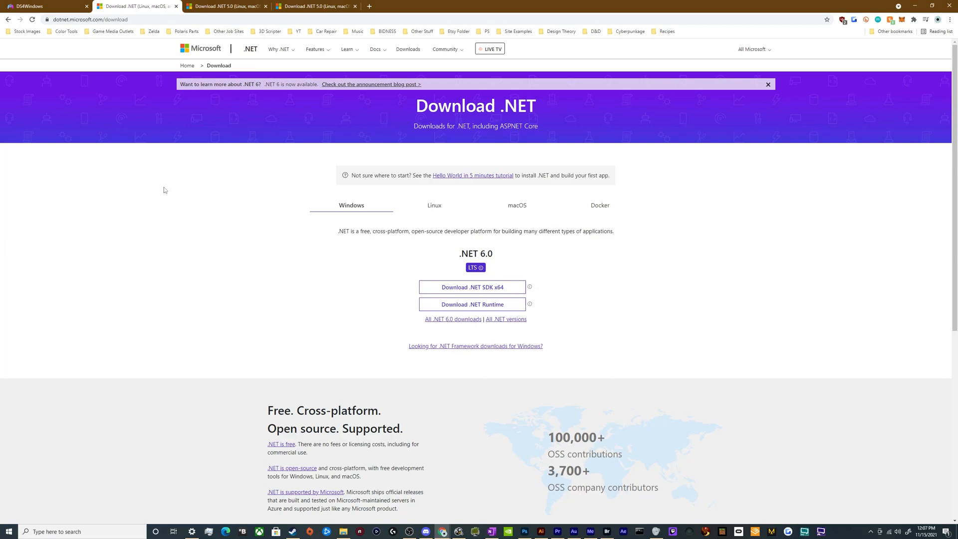
mouse_move(164, 194)
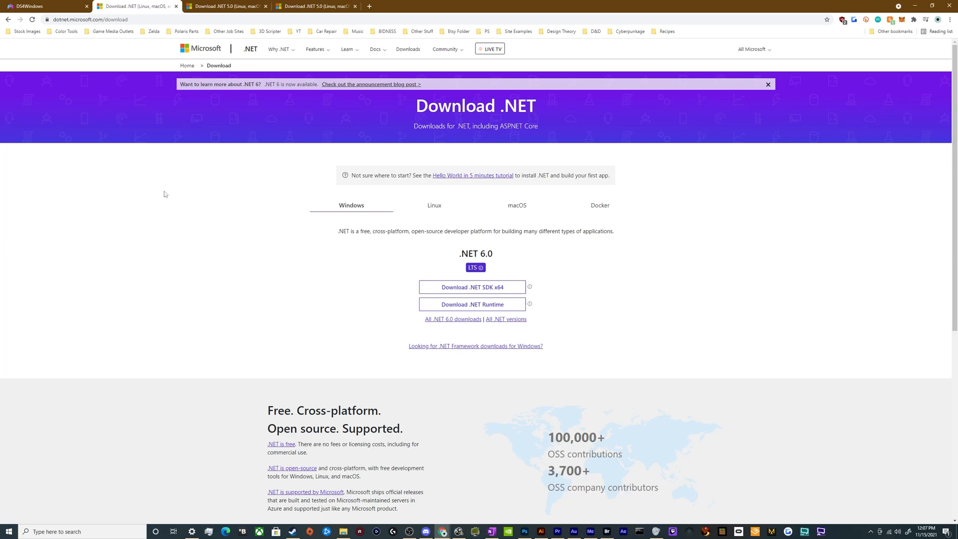
mouse_move(166, 194)
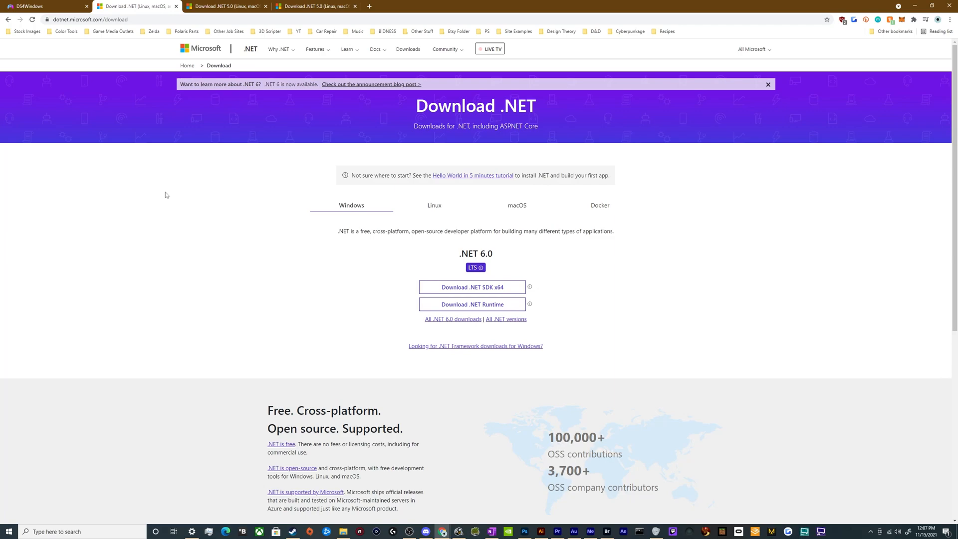
mouse_move(162, 216)
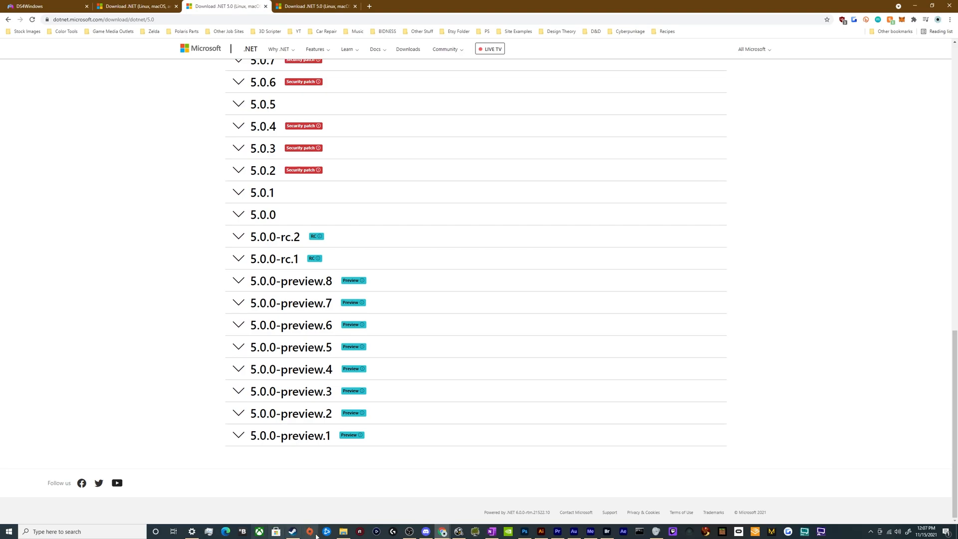
Step: Check the Apps & features list in Windows Settings, then minimize it
left_click(191, 531)
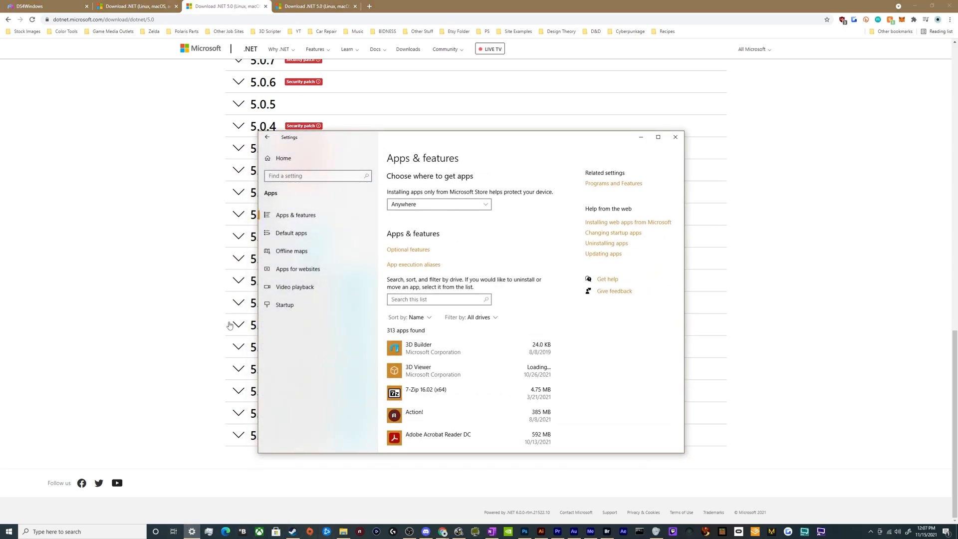
mouse_move(467, 172)
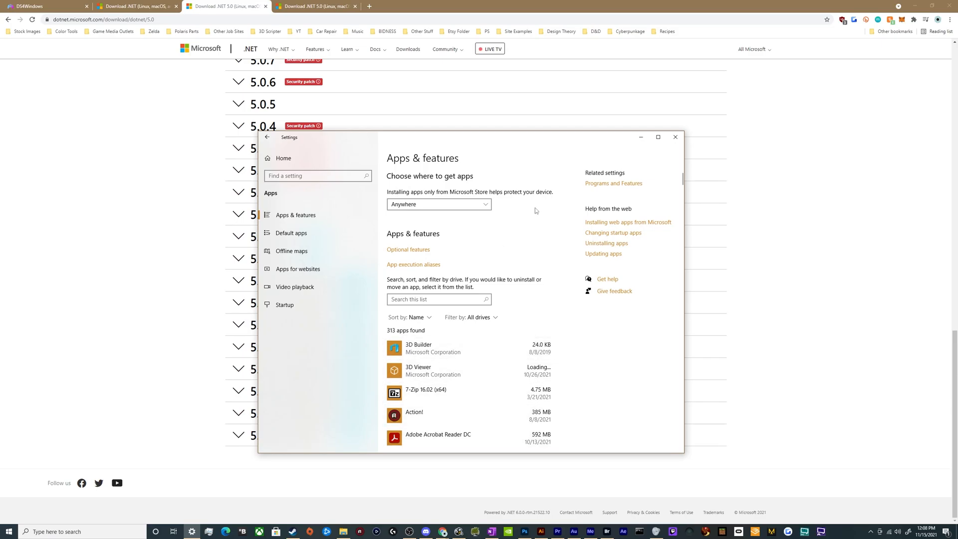
mouse_move(641, 136)
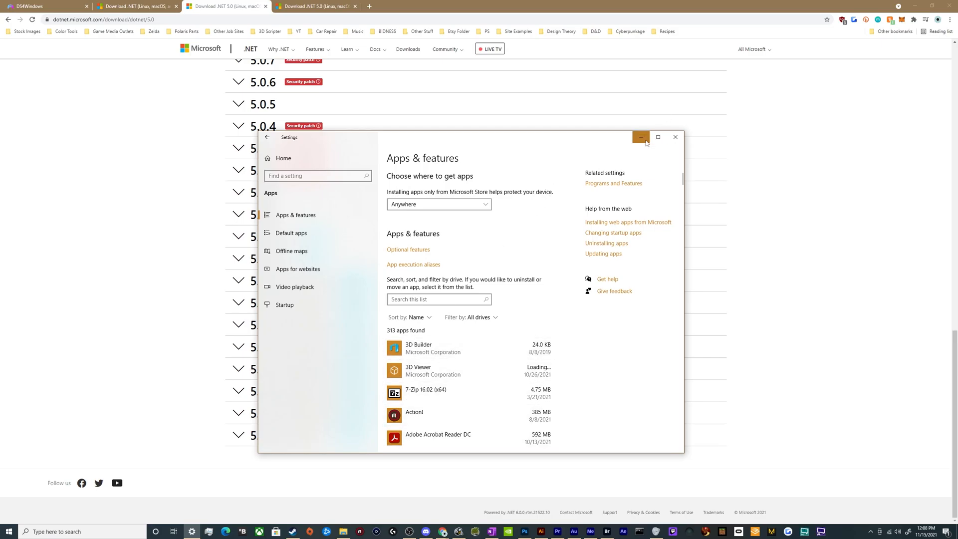
left_click(640, 136)
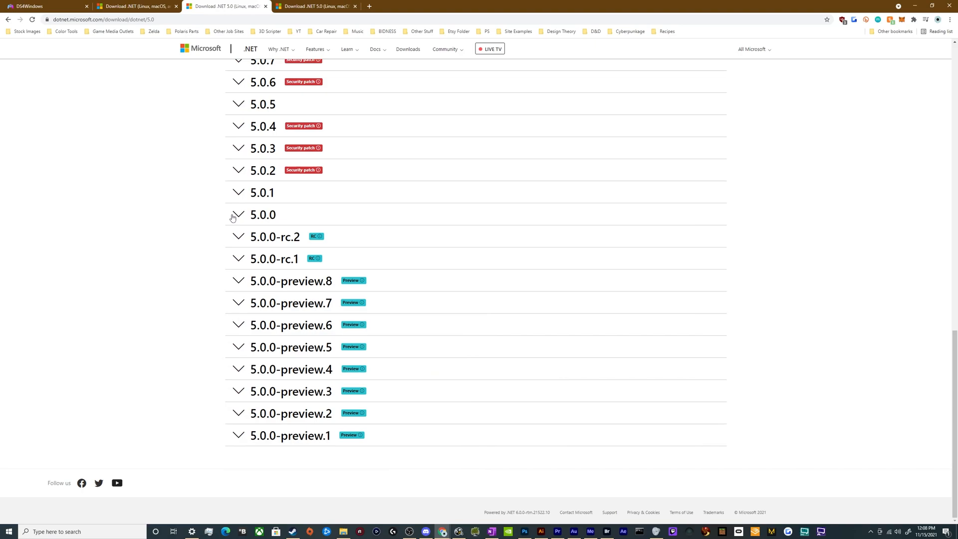
Step: Expand release 5.0.0 to show its SDK and runtime installer downloads
left_click(239, 215)
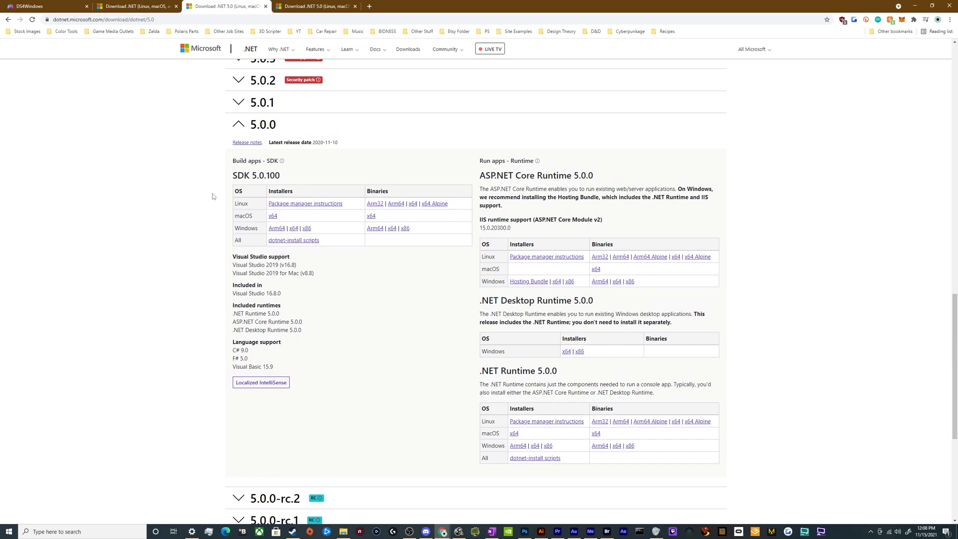
mouse_move(414, 245)
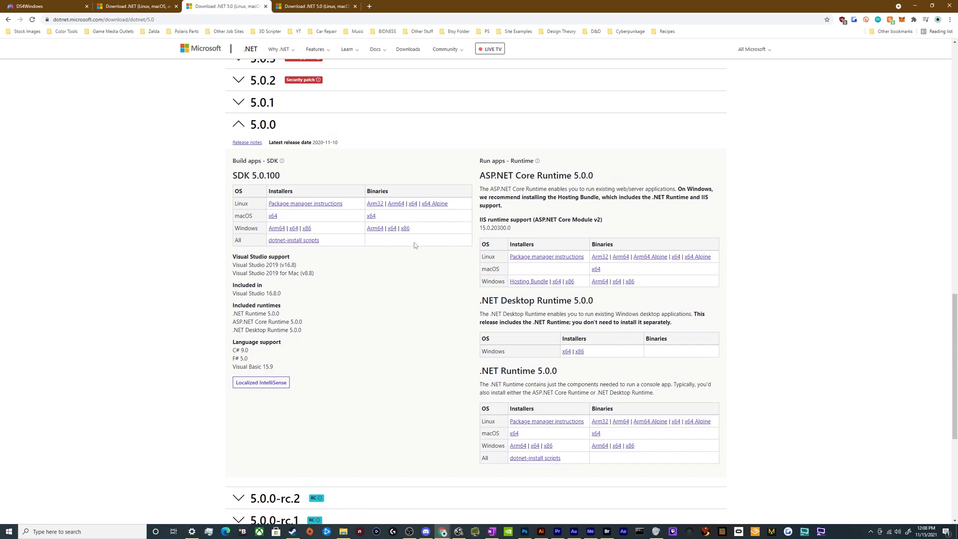
mouse_move(454, 335)
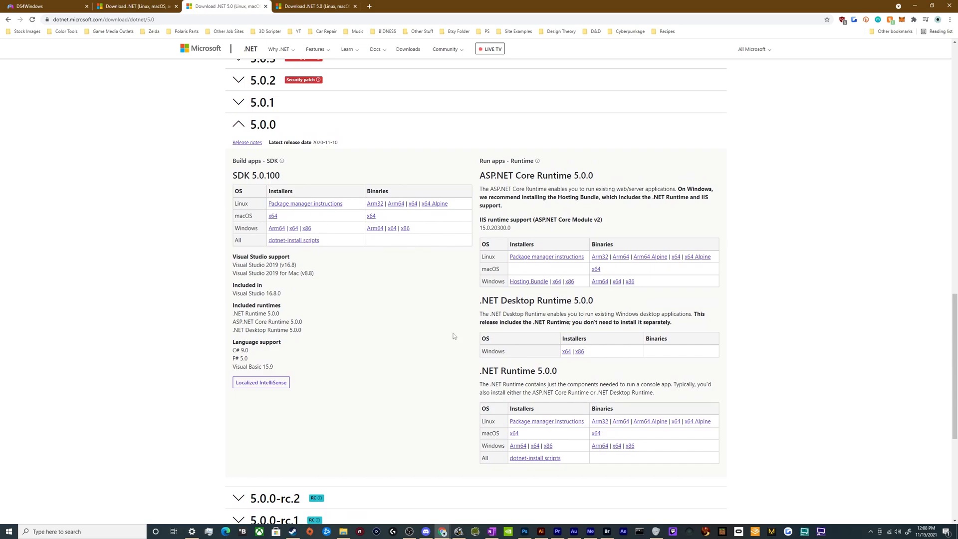
mouse_move(359, 341)
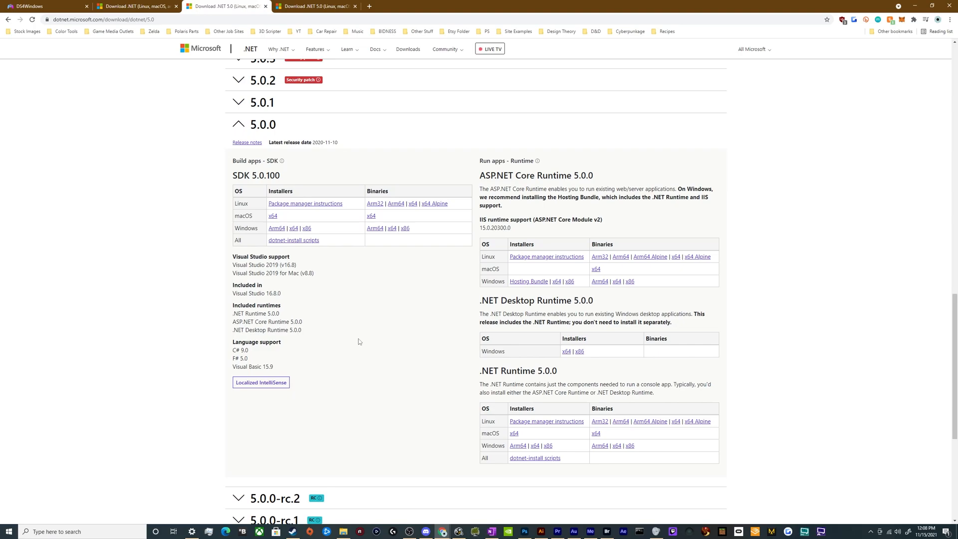
mouse_move(561, 361)
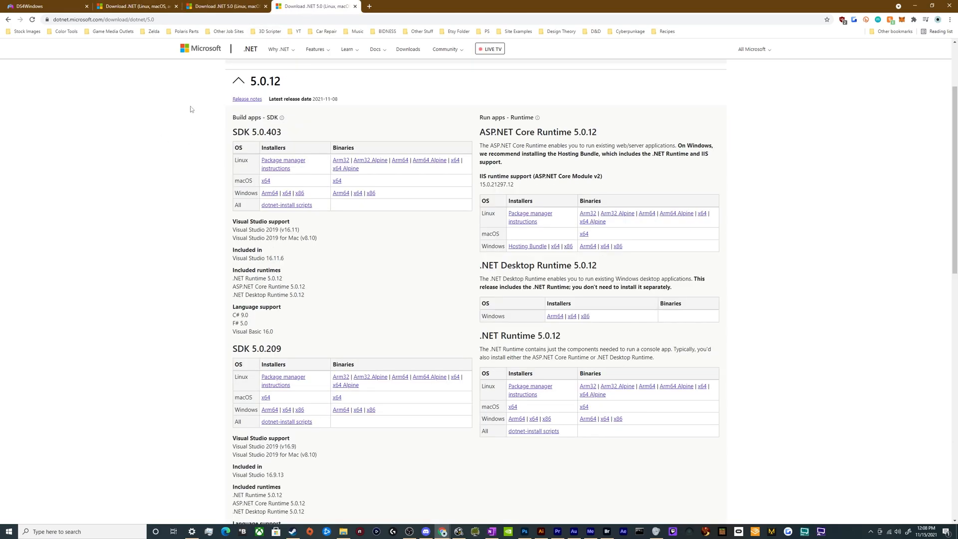
Step: Scroll up on the .NET 5.0 page showing the 5.0.12 release
scroll("up", 3)
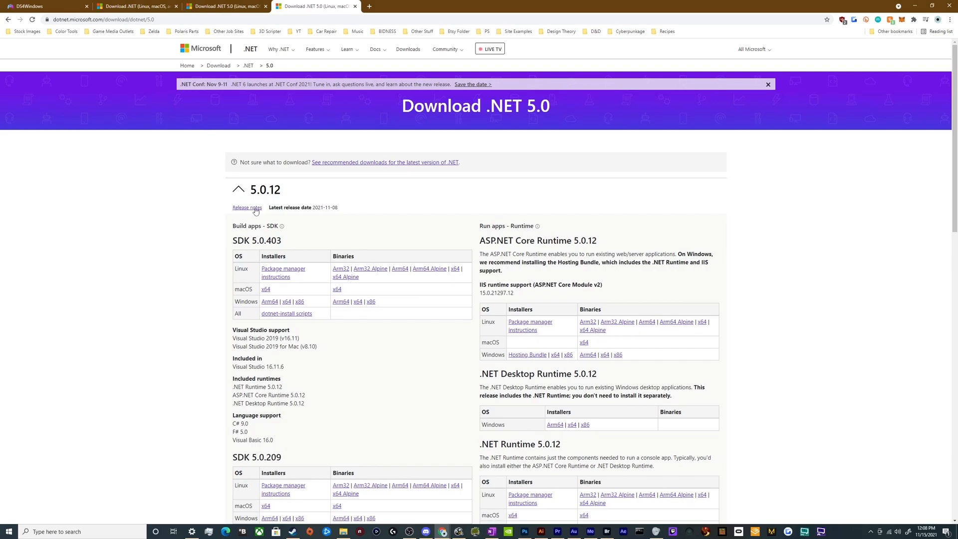
mouse_move(290, 234)
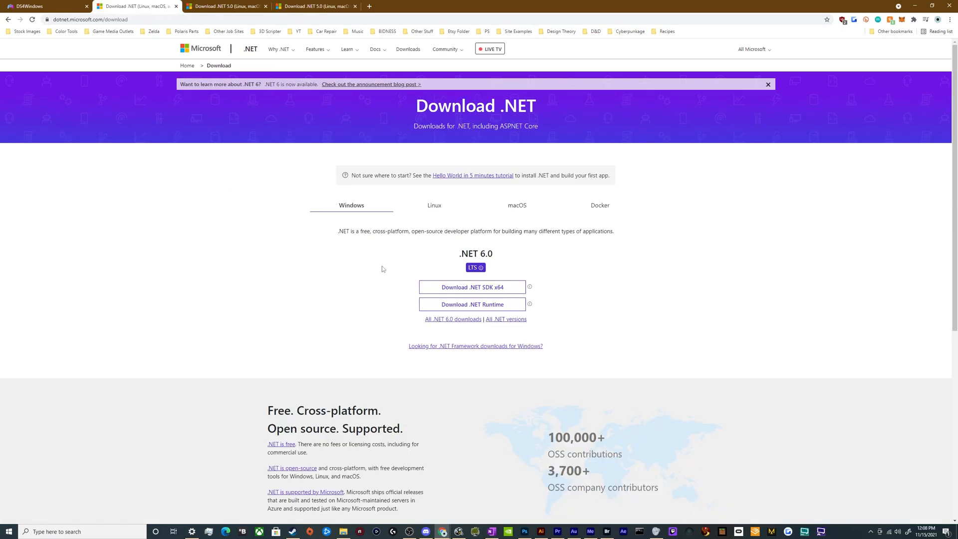
mouse_move(493, 270)
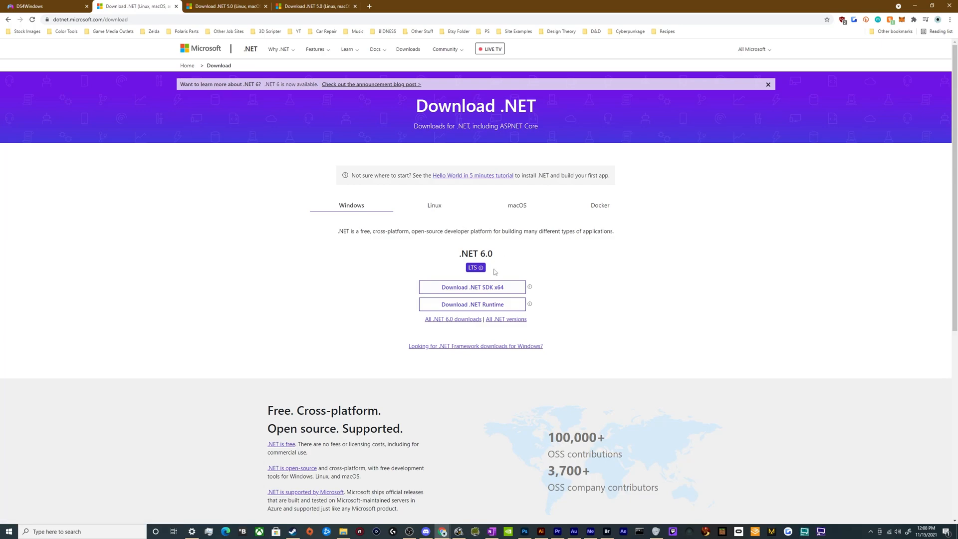
mouse_move(489, 257)
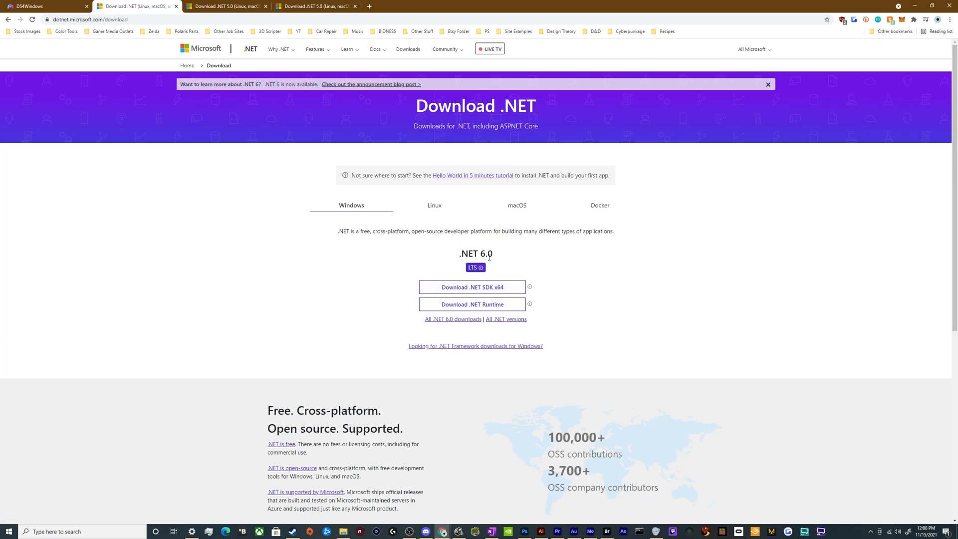
mouse_move(344, 282)
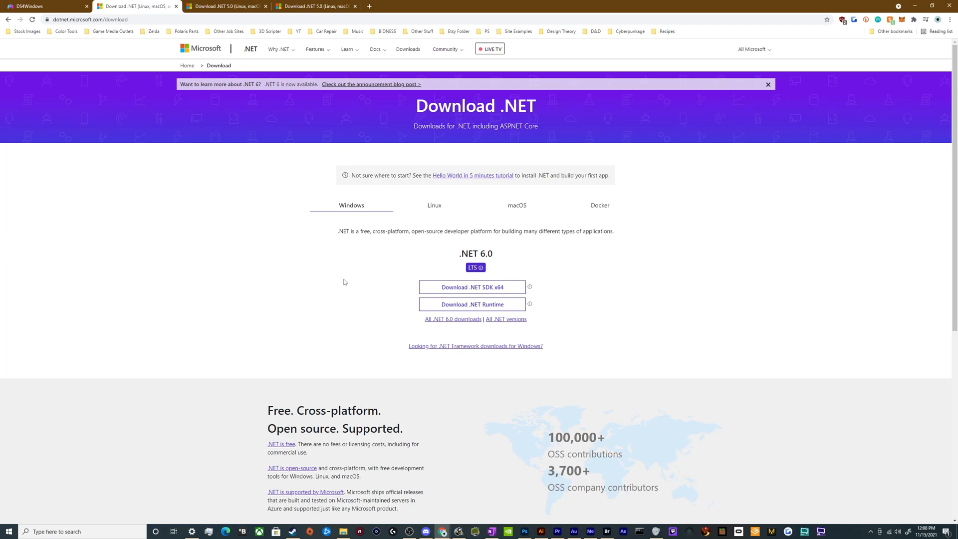
mouse_move(221, 313)
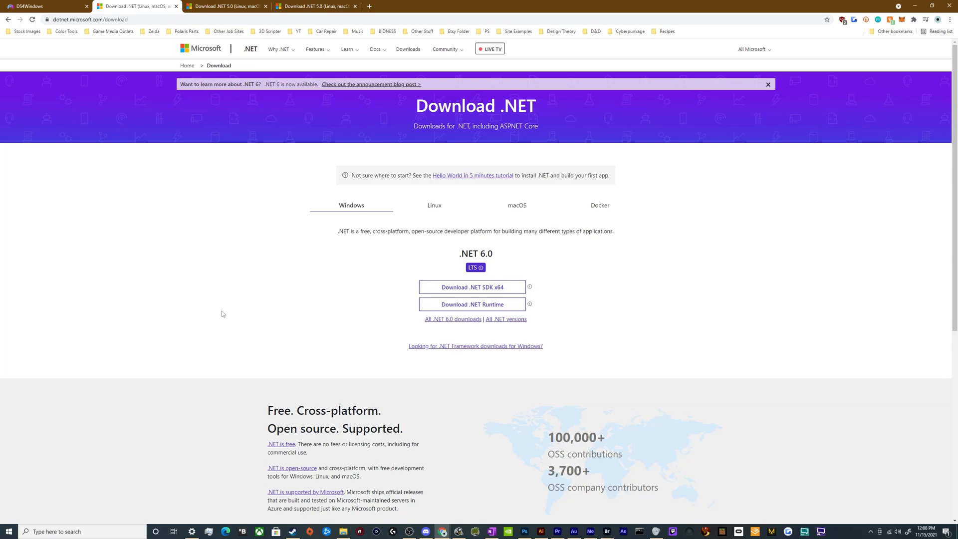
mouse_move(225, 332)
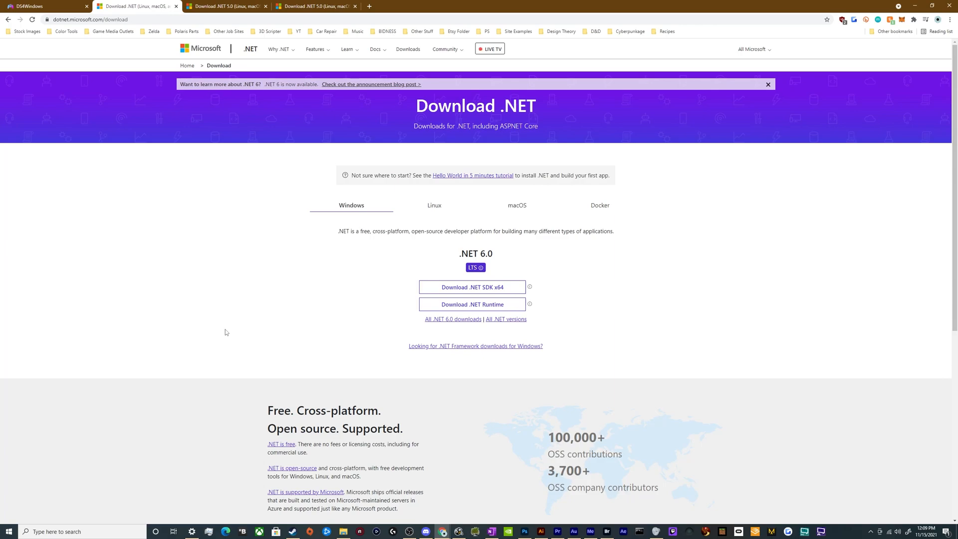
left_click(43, 6)
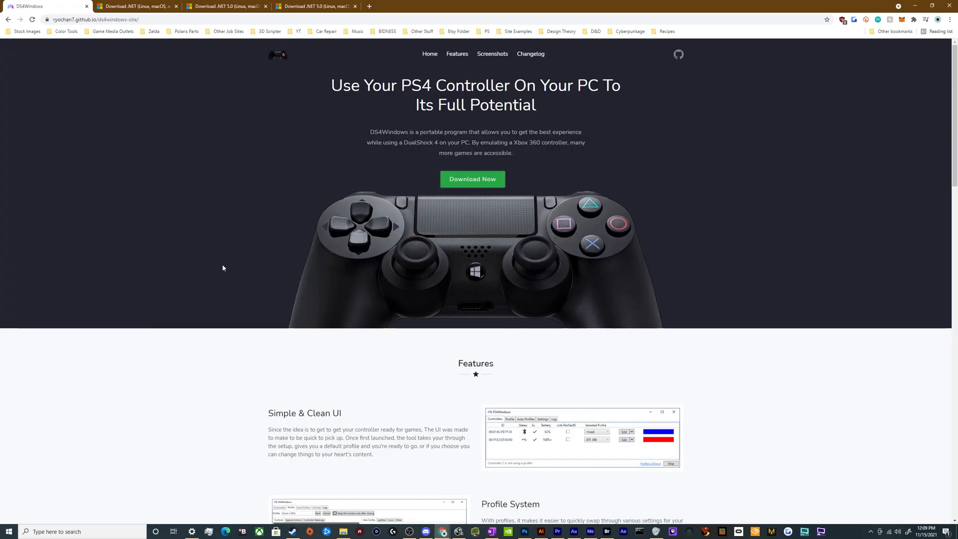
mouse_move(221, 291)
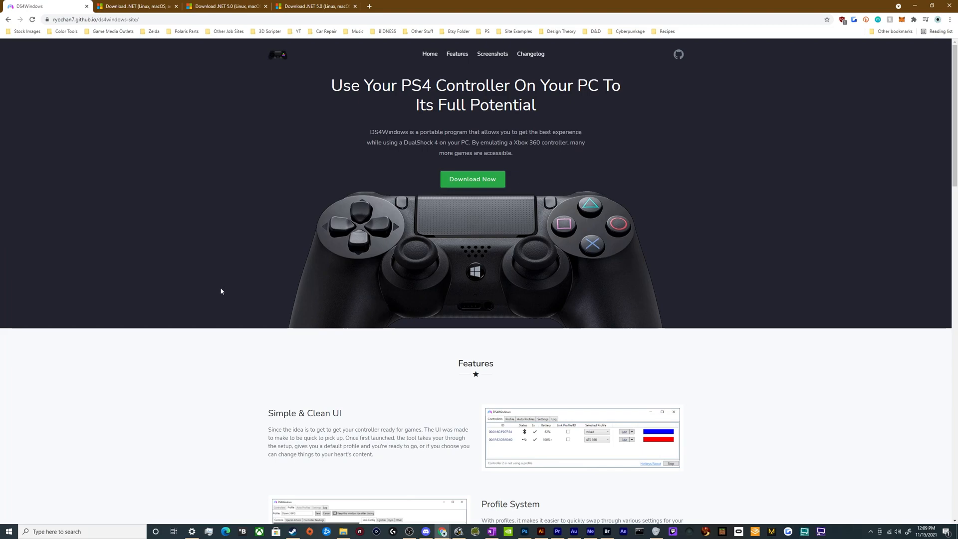